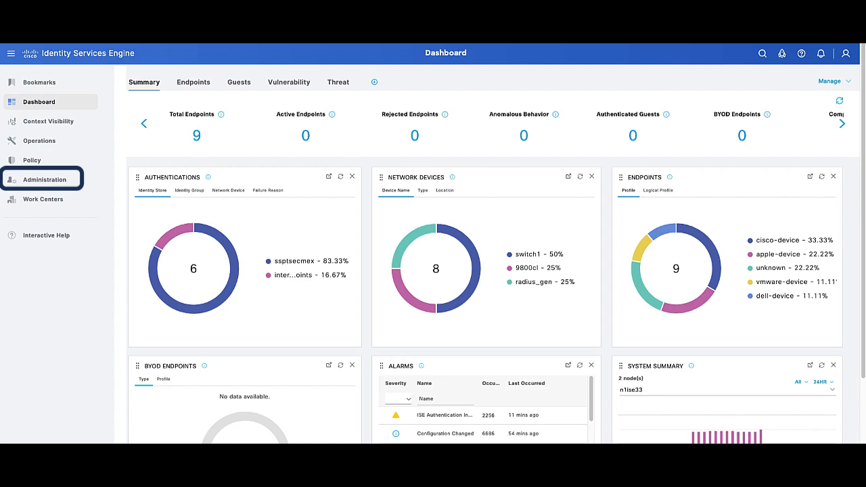
# Step: Navigate from Administration to System > Maintenance, reaching the empty Installed Patches page
pyautogui.click(44, 179)
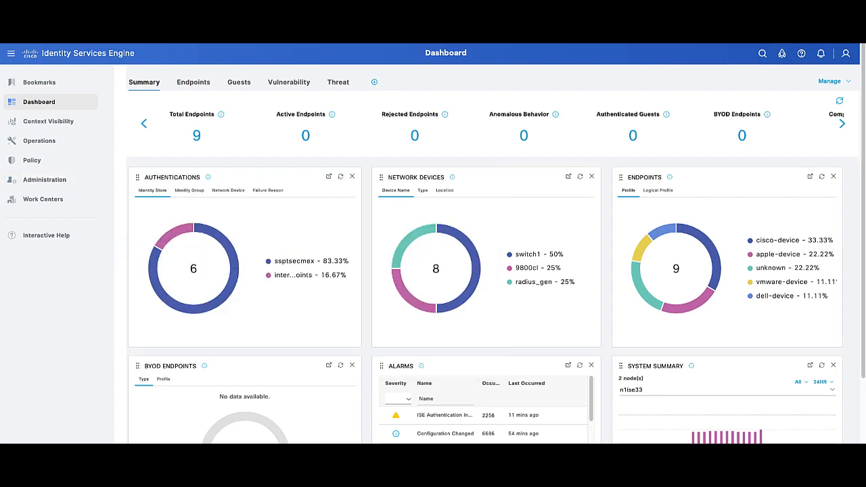
pyautogui.click(45, 180)
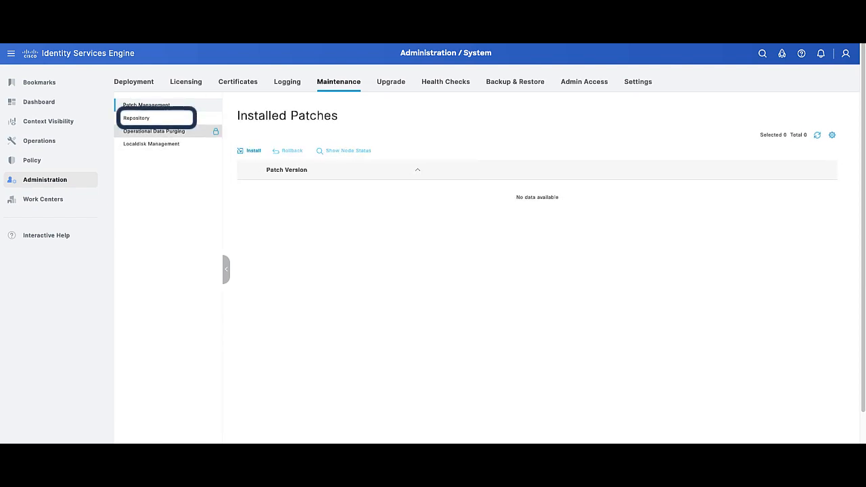
# Step: Add FTP repository 'ftp' for server 10.31.126.198, path /, user roy
pyautogui.click(136, 118)
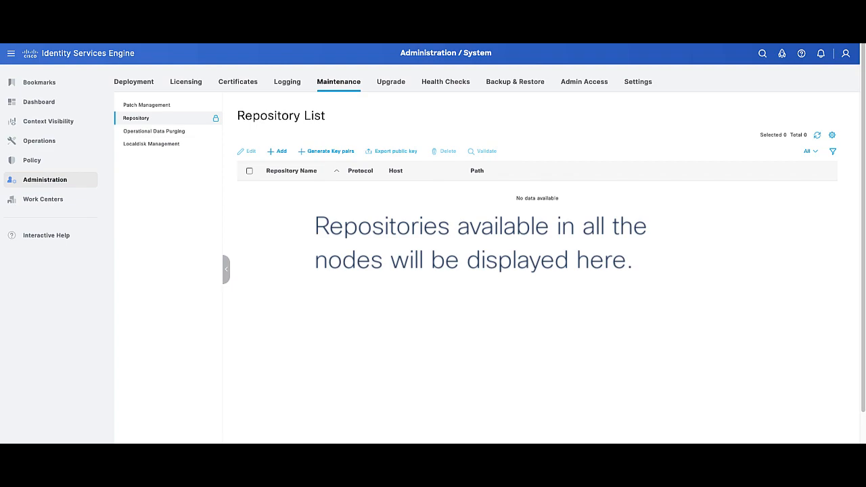
pyautogui.click(279, 150)
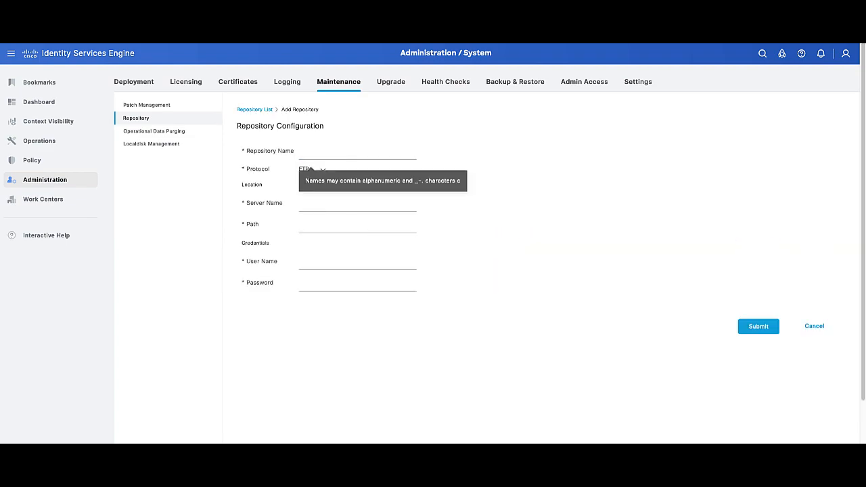
pyautogui.write('ftp')
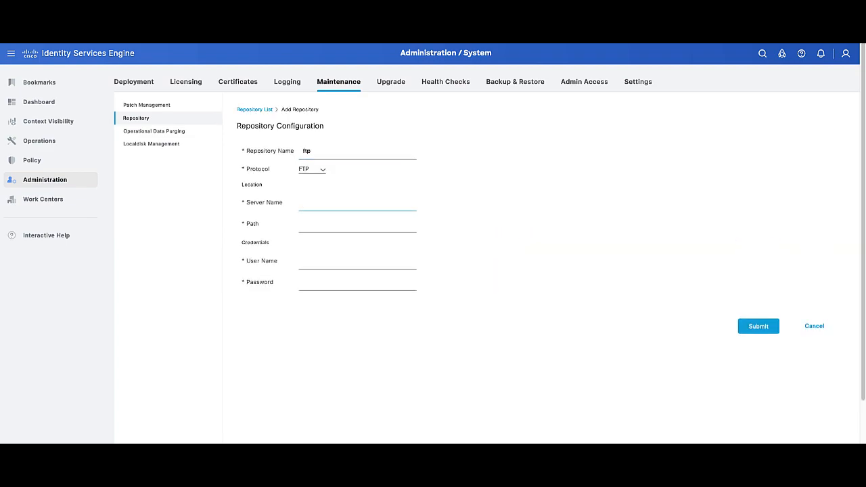
pyautogui.write('10.31.126.198')
pyautogui.click(357, 225)
pyautogui.write('/')
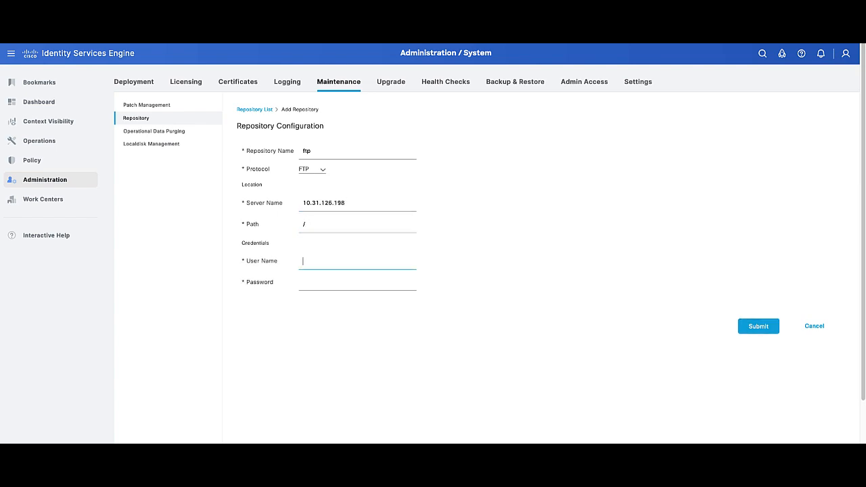
pyautogui.write('roy')
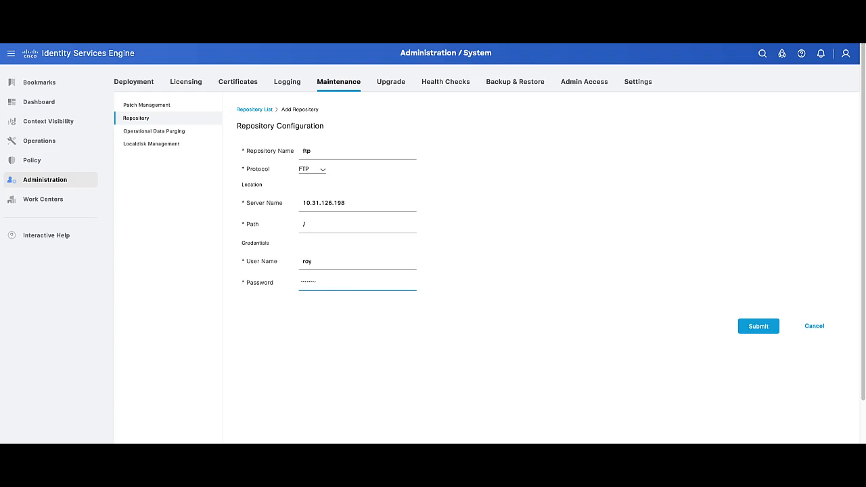
pyautogui.click(758, 325)
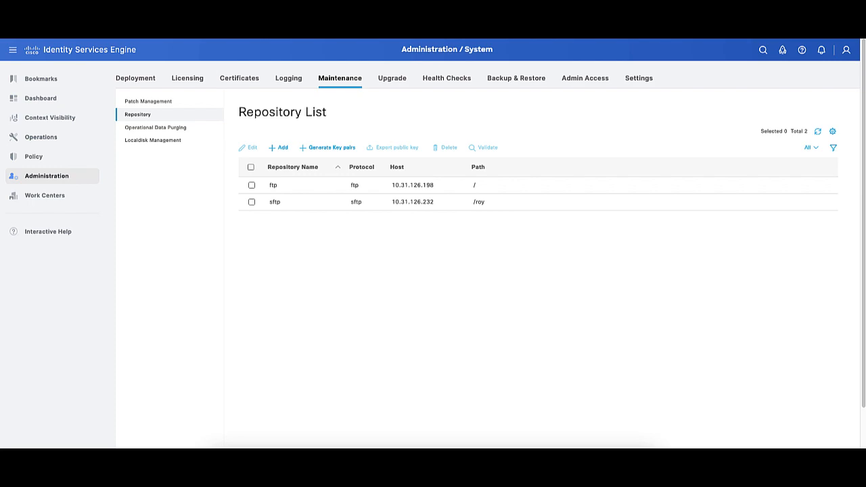
# Step: Select the ftp repository and validate its connection
pyautogui.click(251, 185)
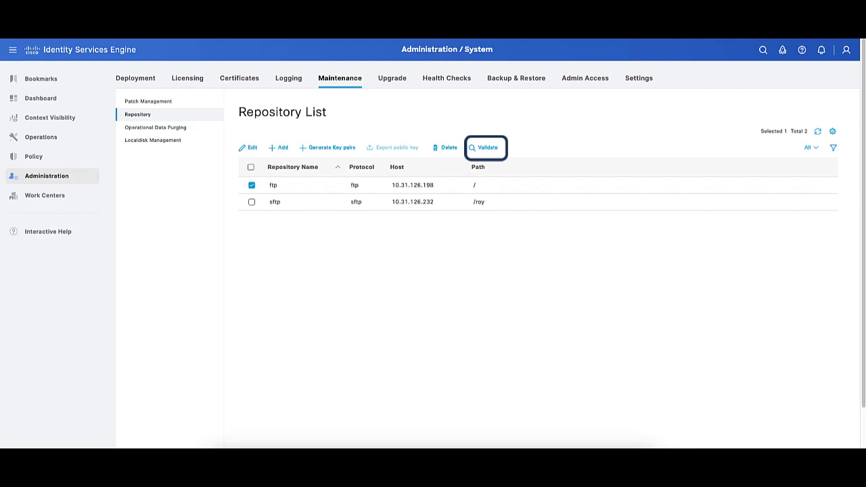
pyautogui.click(486, 148)
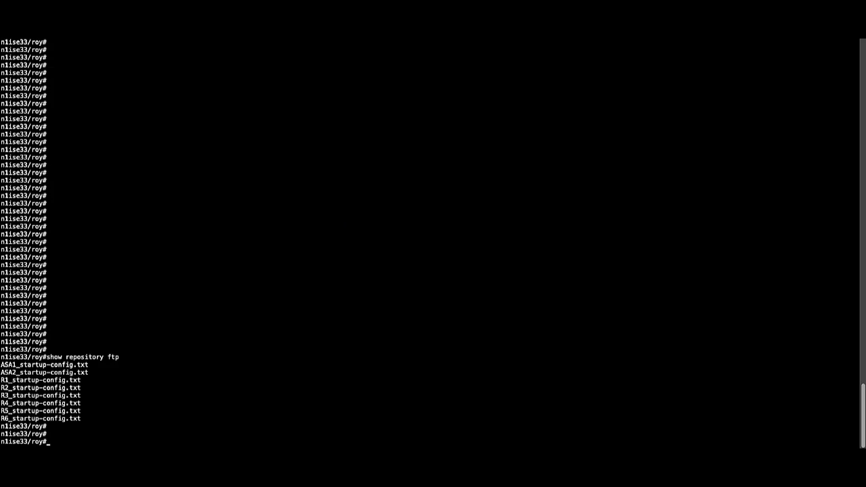
# Step: Run show running-config and show repository ftp in the CLI, then enter debug transfer
pyautogui.write('show running-config')
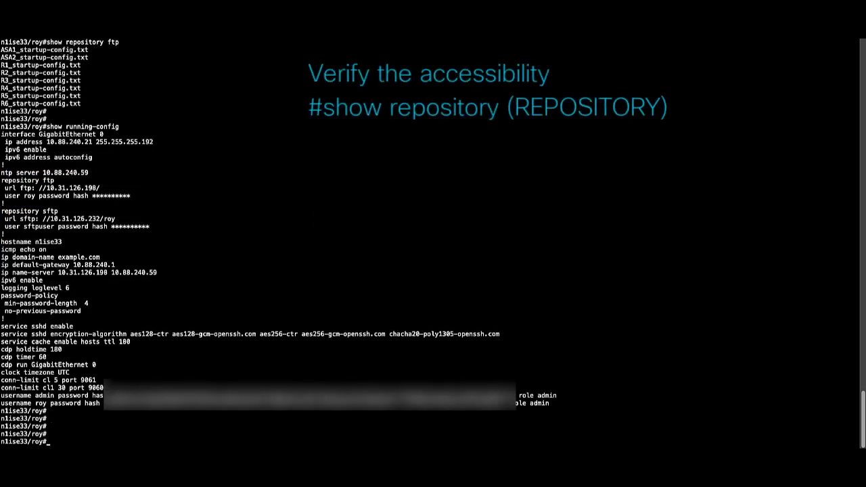
pyautogui.write('show repository ftp')
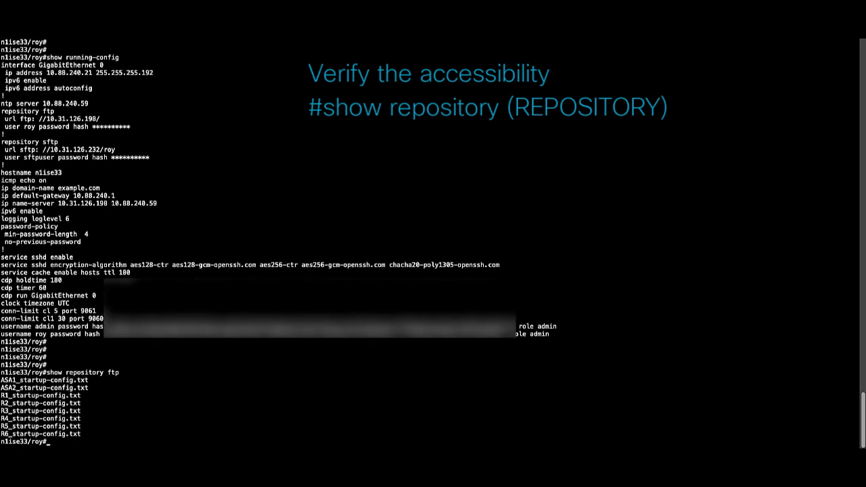
pyautogui.write('debug trans')
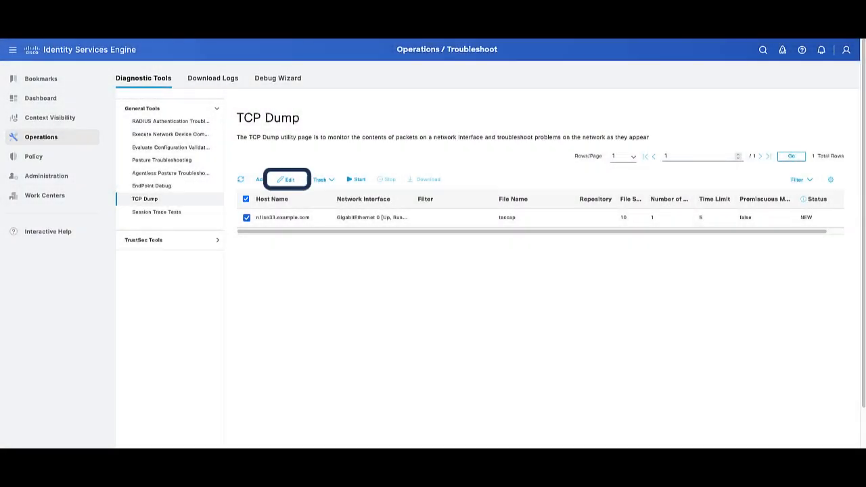
# Step: Save and run the taccap TCP dump, then stop it and download the capture
pyautogui.click(287, 179)
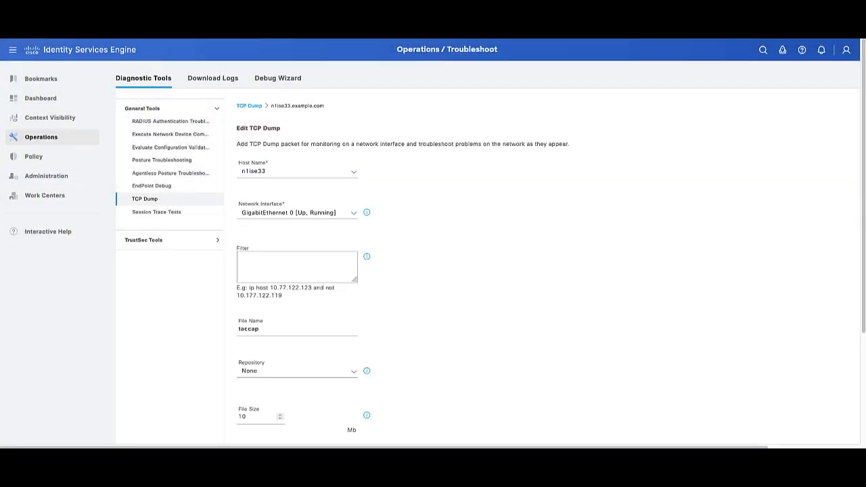
pyautogui.scroll(-3)
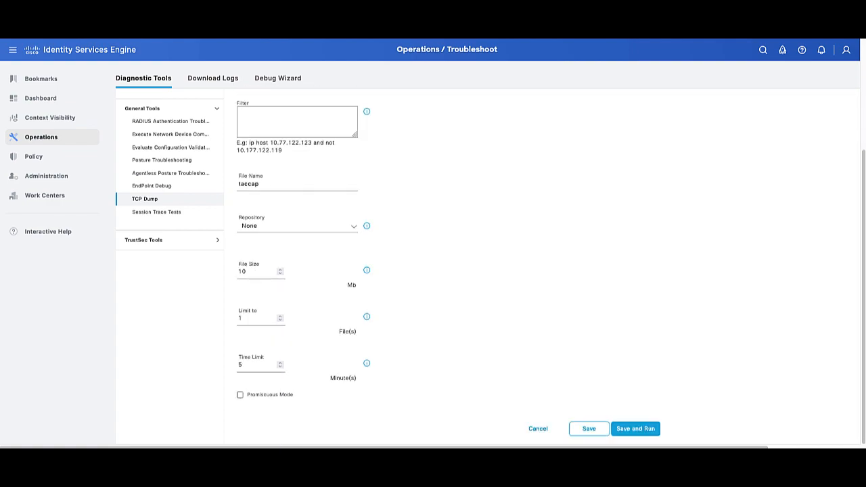
pyautogui.click(634, 428)
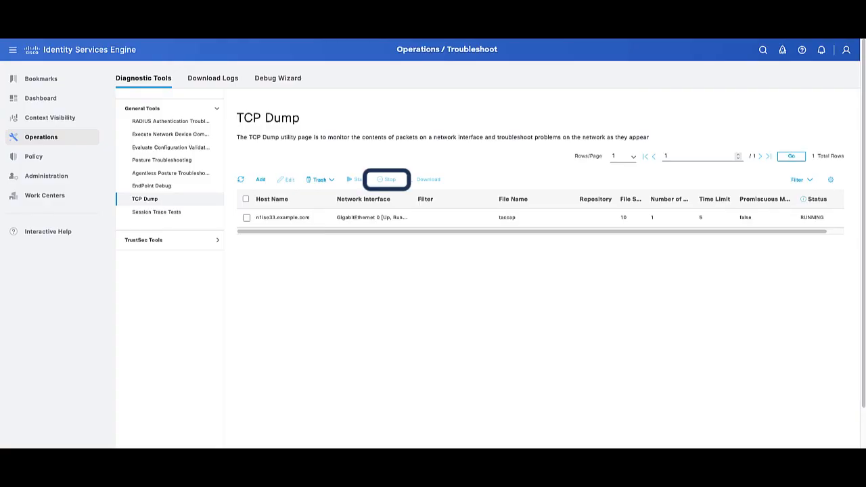
pyautogui.click(389, 180)
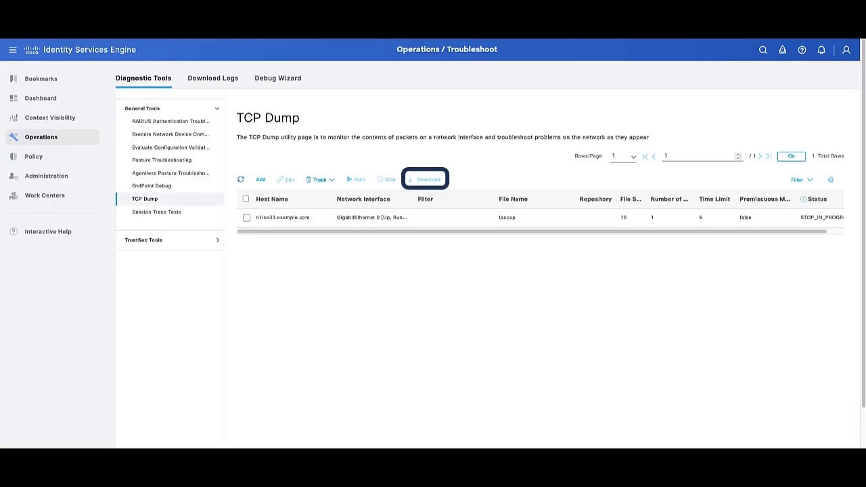
pyautogui.click(246, 217)
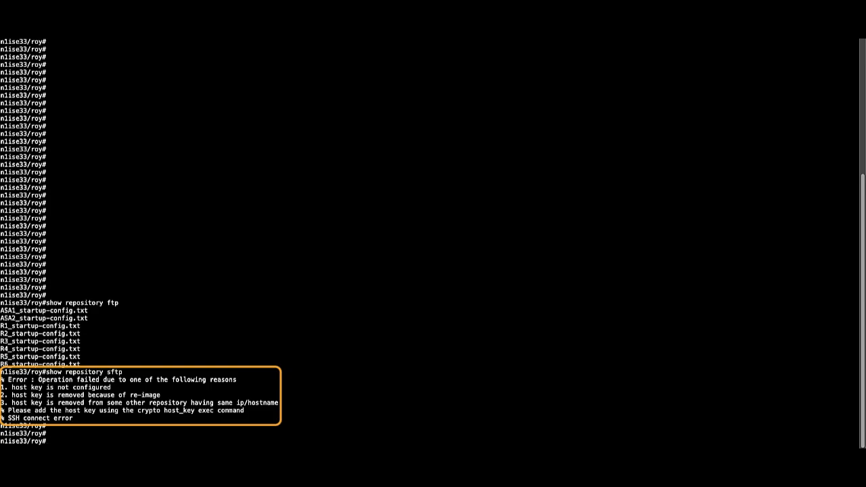
# Step: Enable debug transfer and run show repository sftp to inspect the host key failure
pyautogui.write('debug transfer 7')
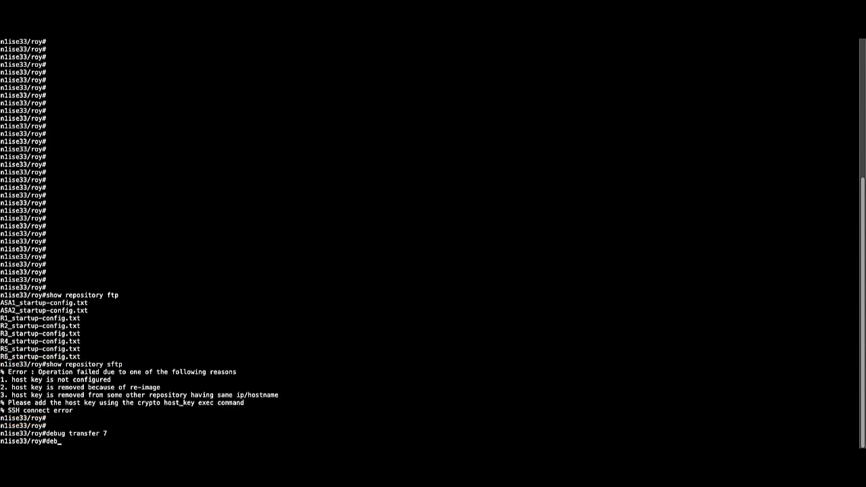
pyautogui.write('show re')
pyautogui.write('show crypto host_key')
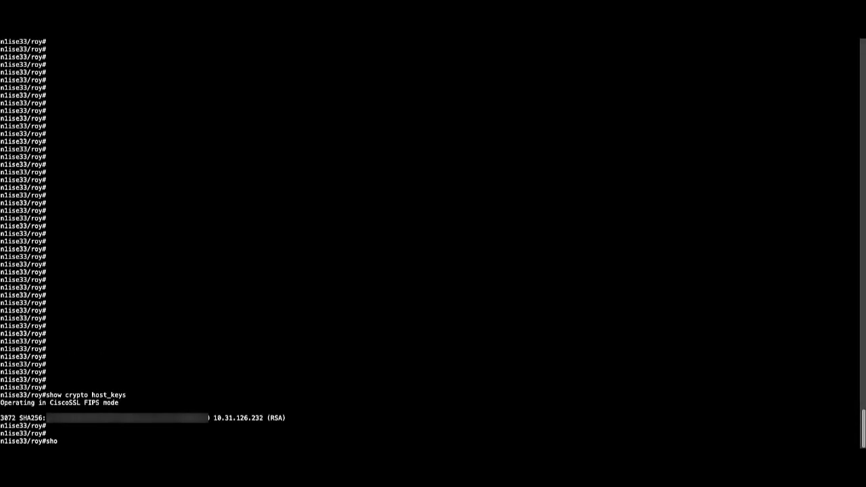
pyautogui.write('show repository sftp')
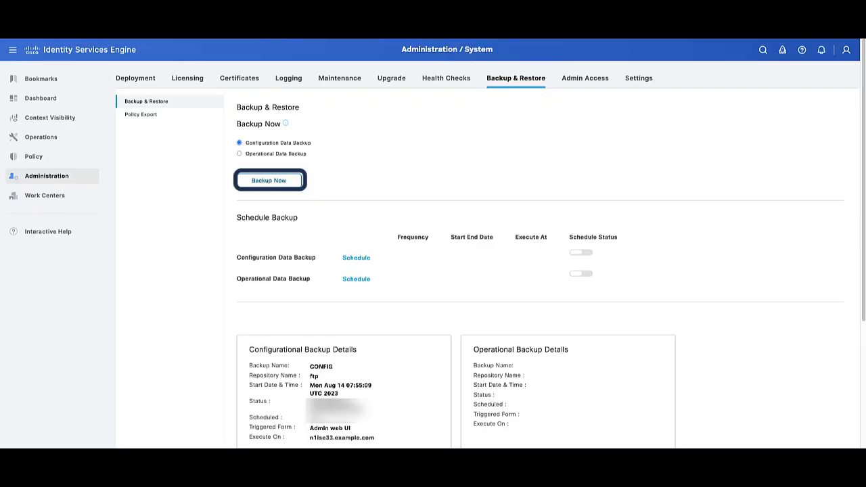
# Step: Launch an encrypted configuration backup named Config to the ftp repository
pyautogui.click(270, 180)
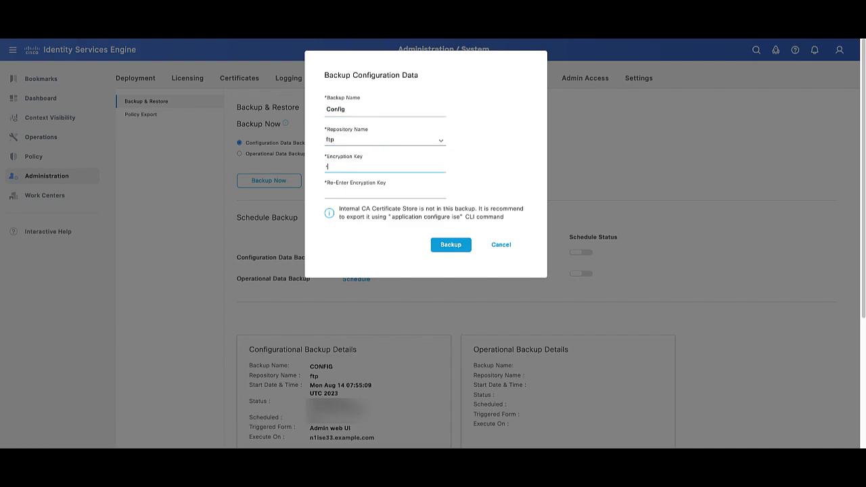
pyautogui.write('••••••')
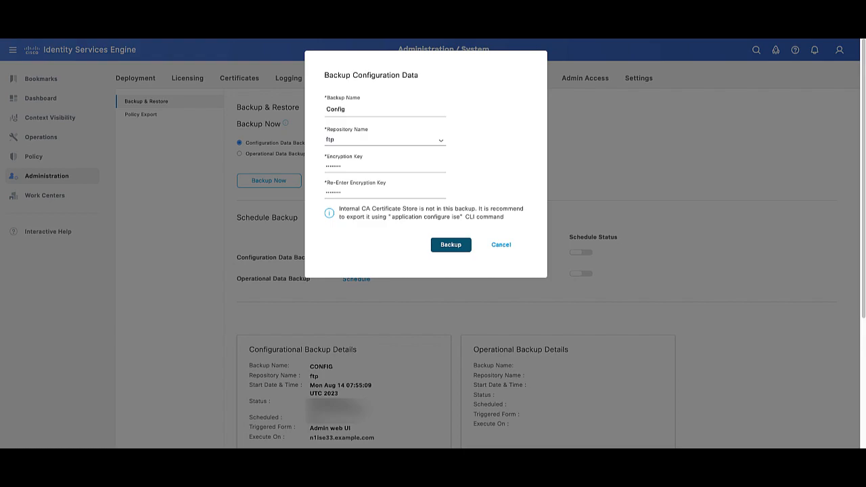
pyautogui.click(450, 244)
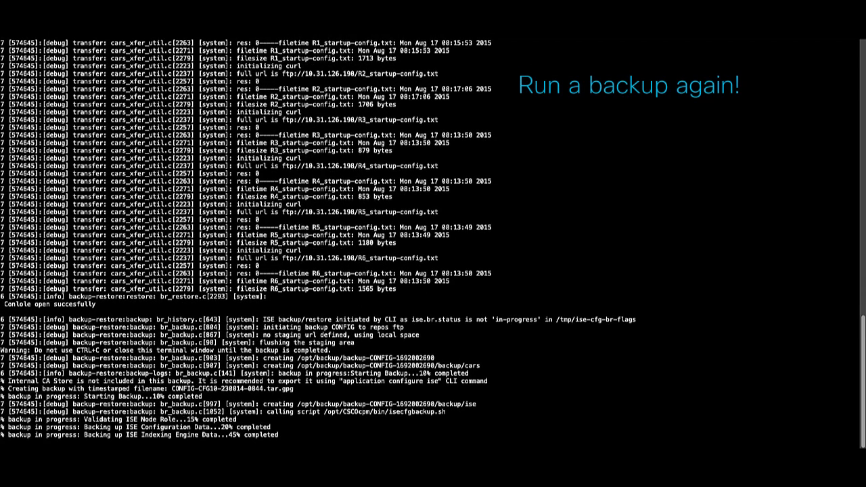
# Step: Scroll the debug output to follow the ftp backup reaching 55%
pyautogui.scroll(-3)
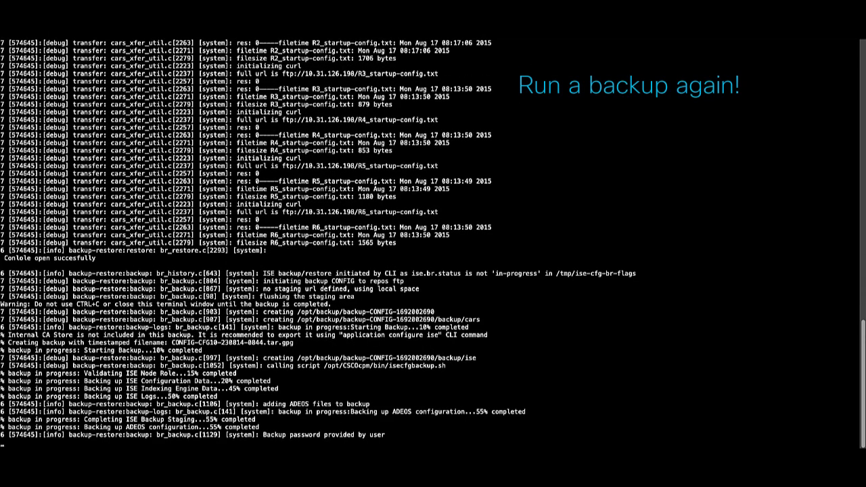